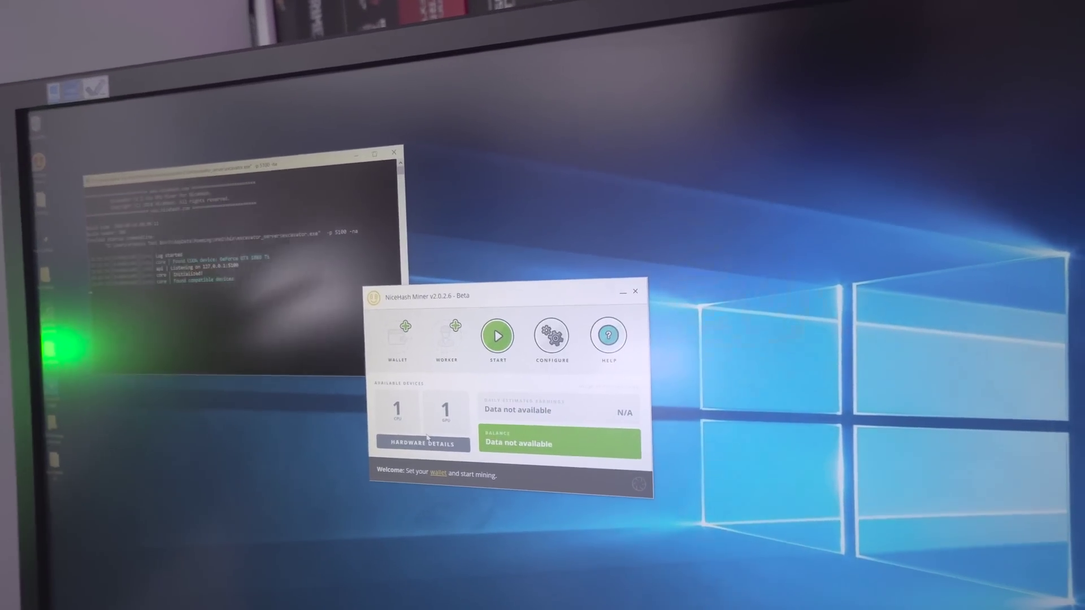
# Step: Show the Hardware Details view listing each device's algorithms and benchmark status
pyautogui.click(422, 445)
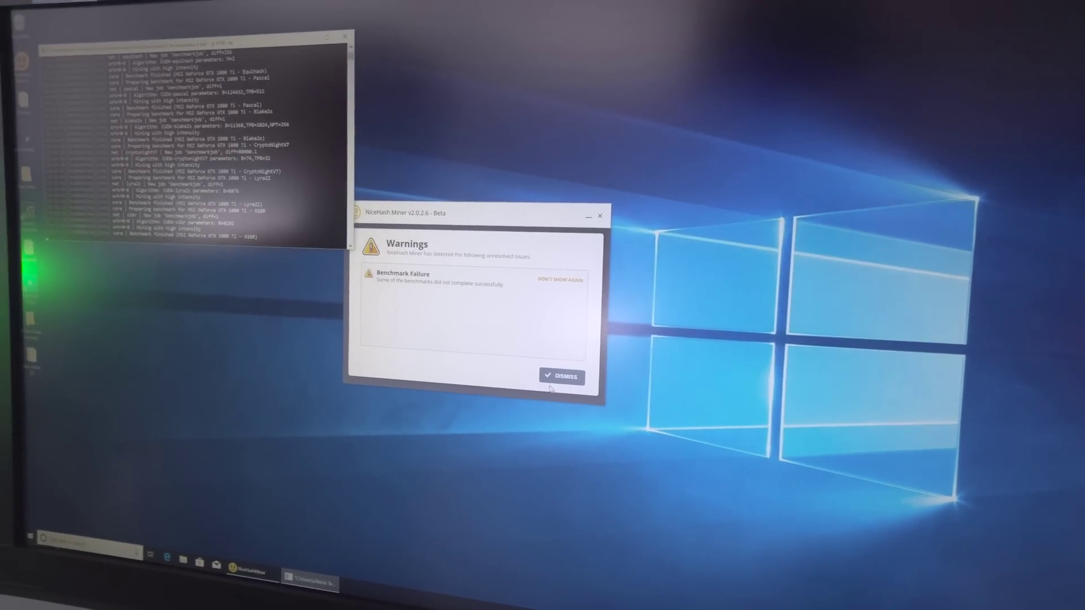
# Step: Dismiss the Benchmark Failure warning to reveal the GTX 1080 Ti results
pyautogui.click(561, 376)
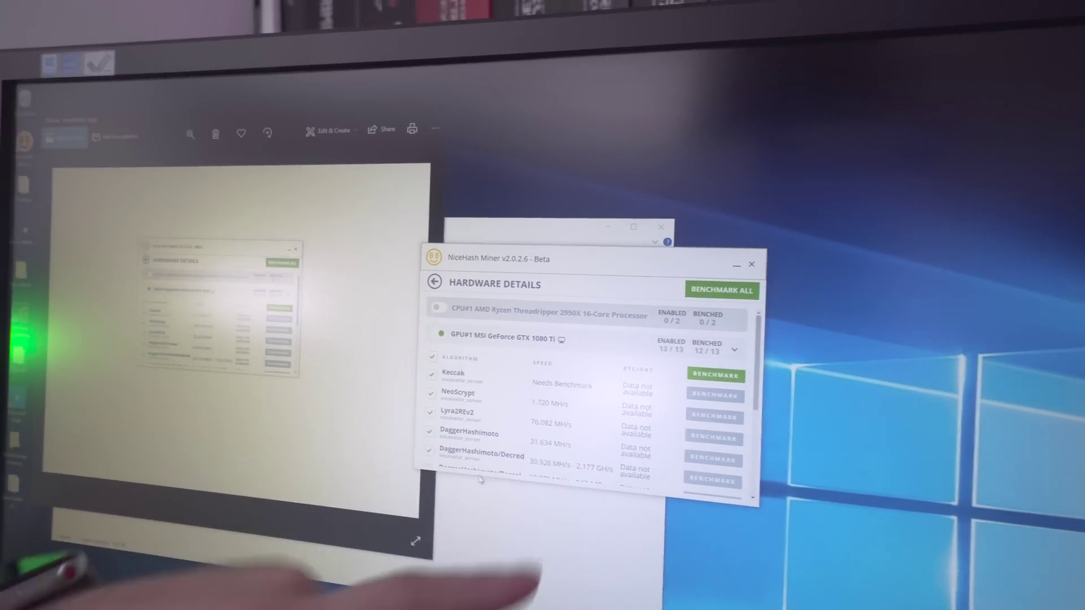
# Step: Scroll the GTX 1080 Ti screenshot in Photos alongside the miner's Hardware Details
pyautogui.scroll(-3)
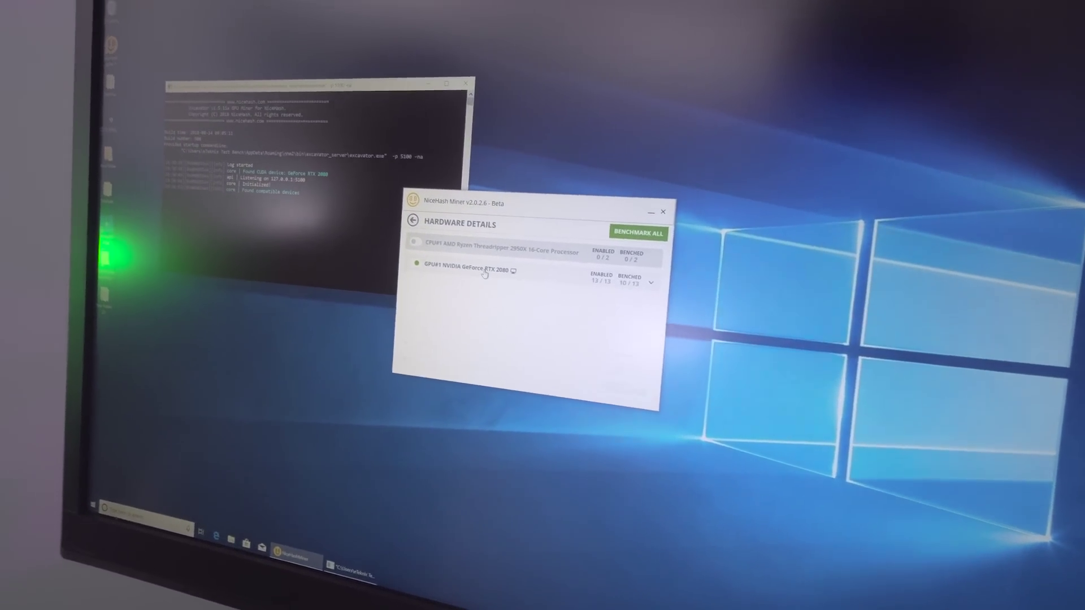
# Step: Expand the GPU#1 NVIDIA GeForce RTX 2080 row to reveal its algorithm benchmarks
pyautogui.click(653, 283)
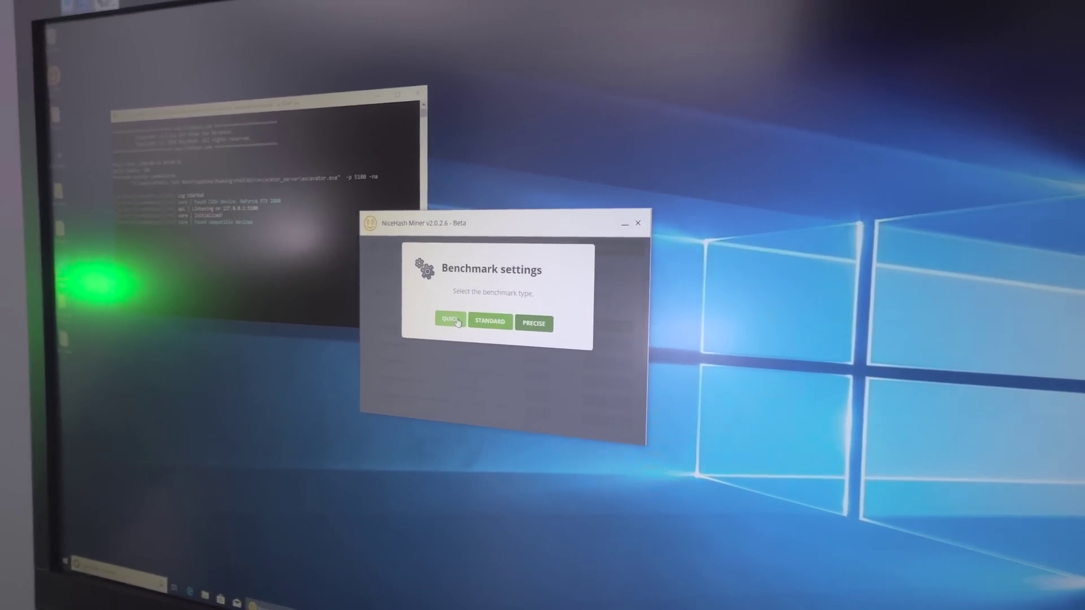
# Step: Start a Quick benchmark on the RTX 2080, ending in a Benchmark Failure warning
pyautogui.click(450, 323)
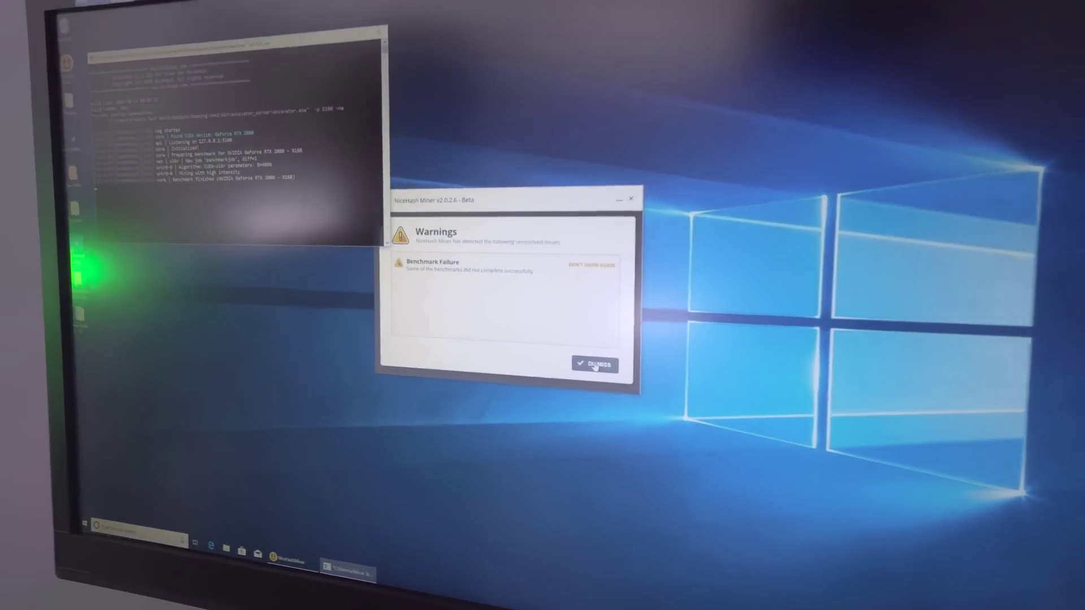
# Step: Dismiss the warning and scroll the RTX 2080's algorithm hash rates, 10 of 13 benchmarked
pyautogui.click(595, 364)
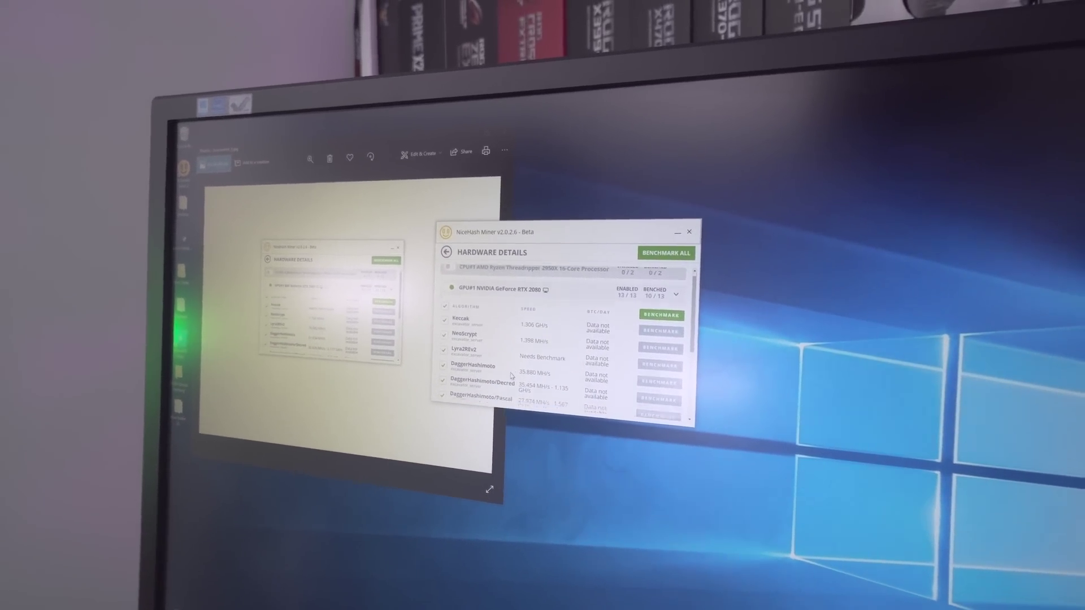
pyautogui.scroll(-3)
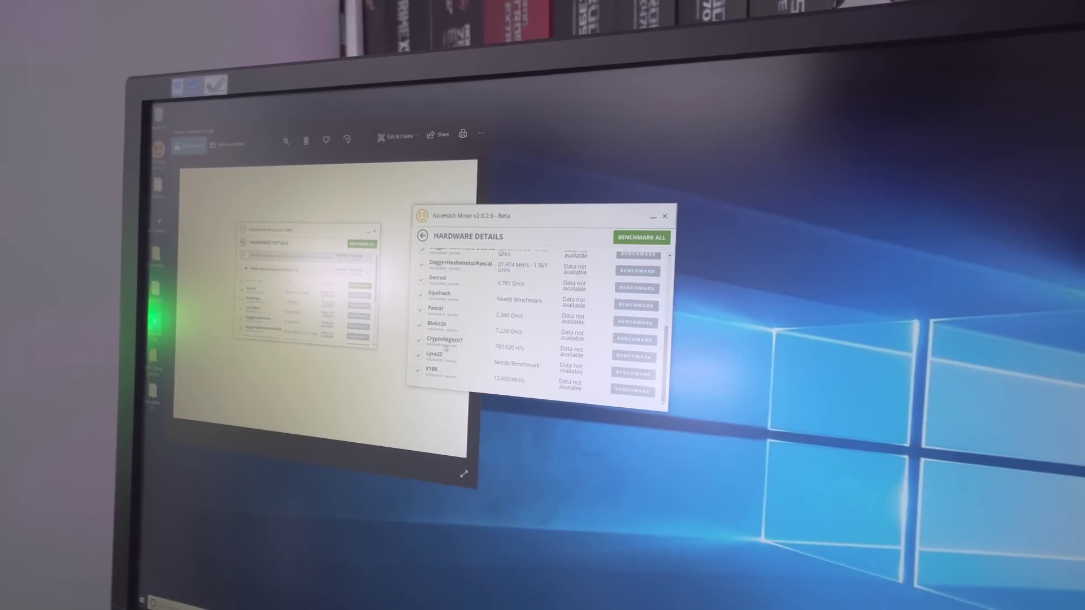